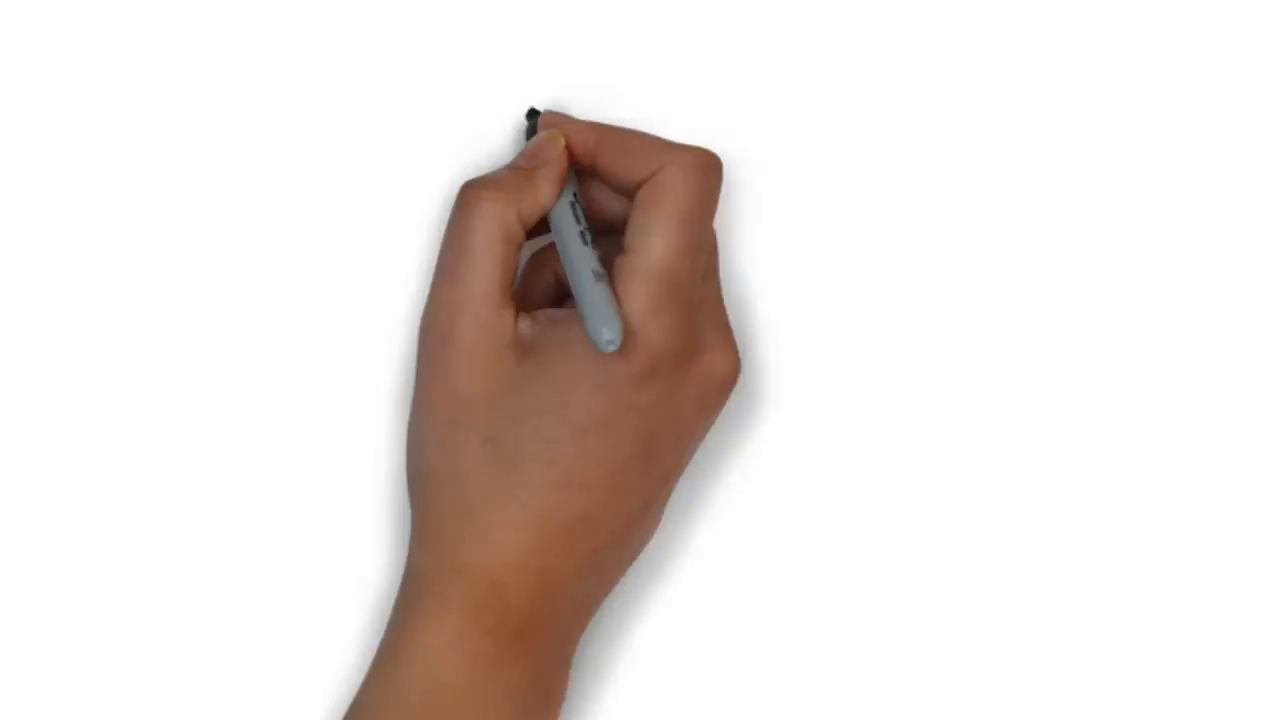
Step: Trace the tilted box outline with its notched top edge in black marker
drag(520, 120, 590, 570)
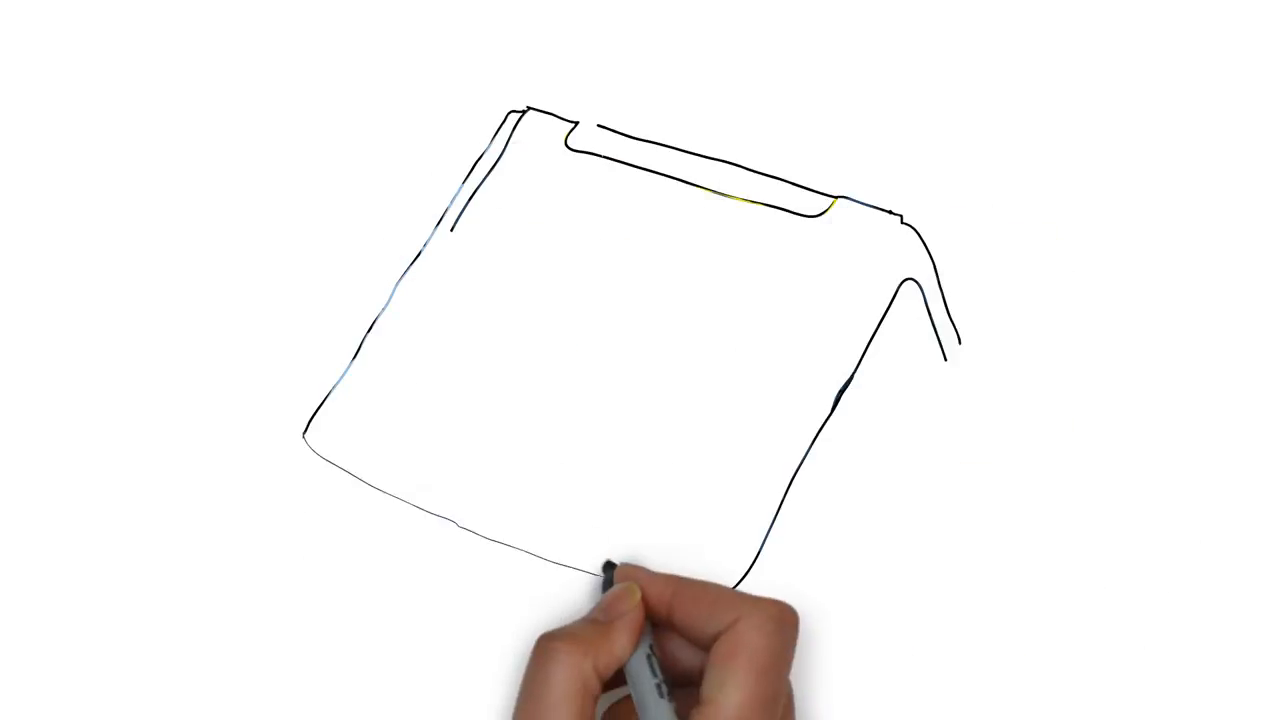